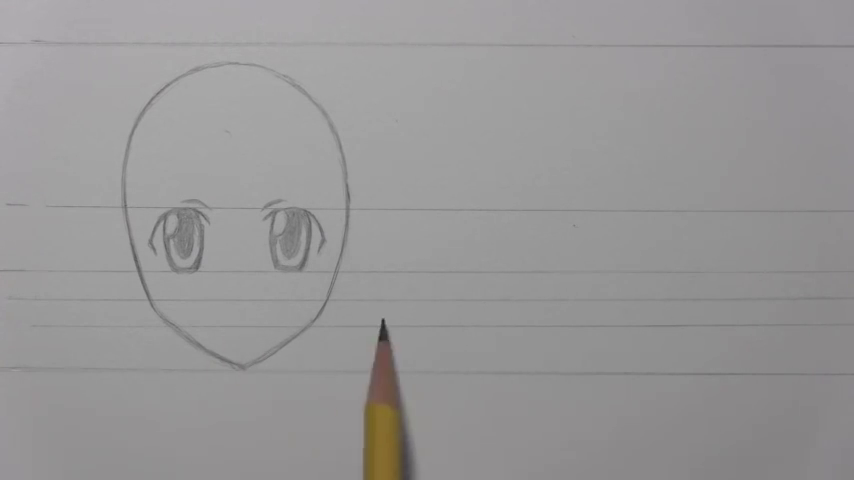
mouse_move(435, 430)
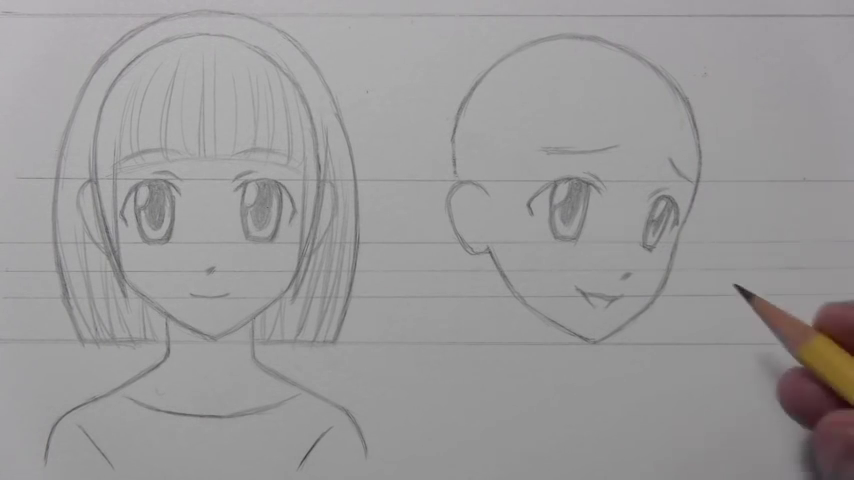
mouse_move(710, 205)
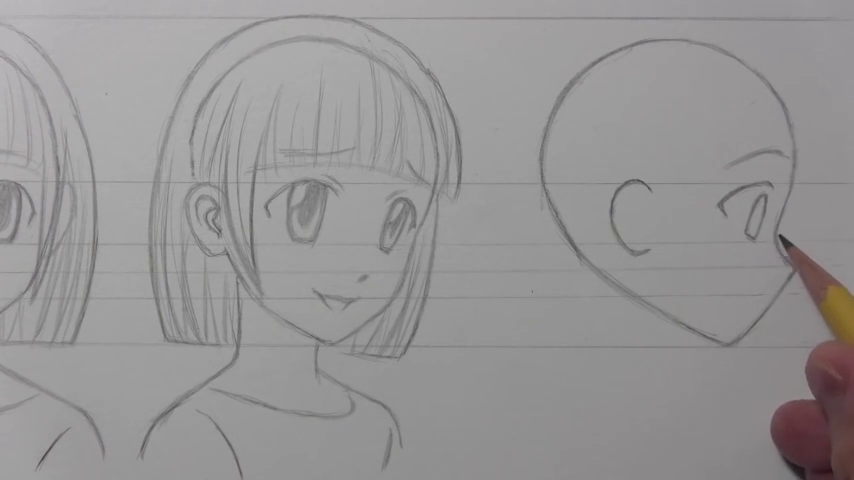
mouse_move(790, 280)
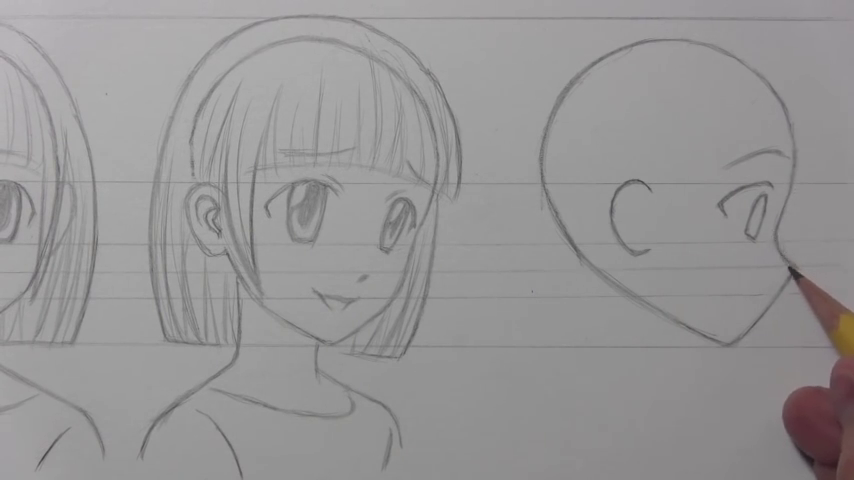